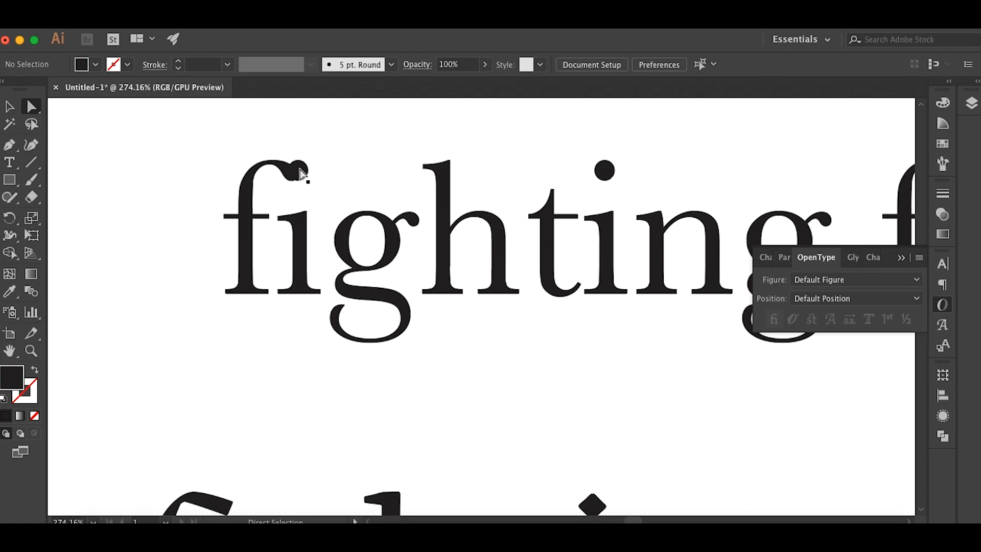
{"action": "mouse_move", "coordinate": [313, 191]}
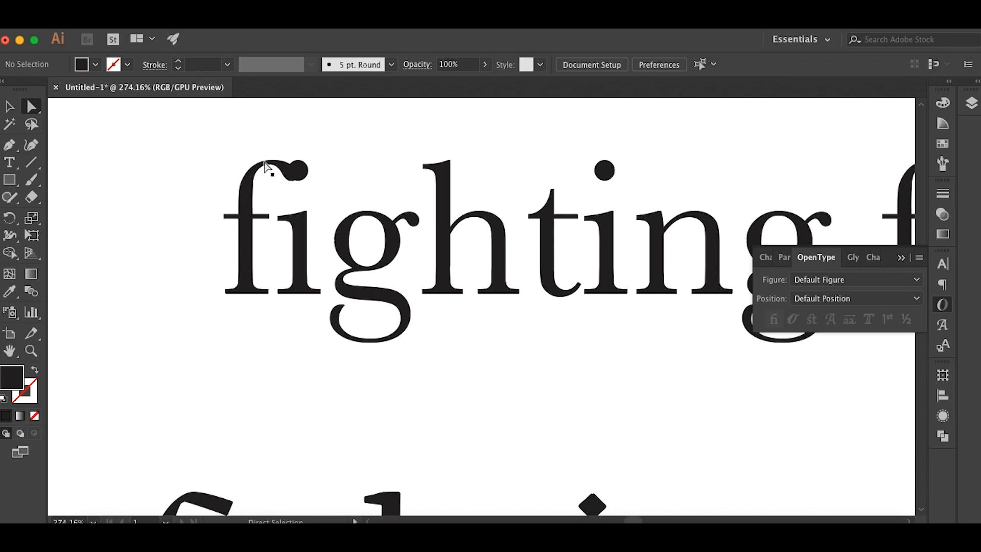
{"action": "mouse_move", "coordinate": [263, 163]}
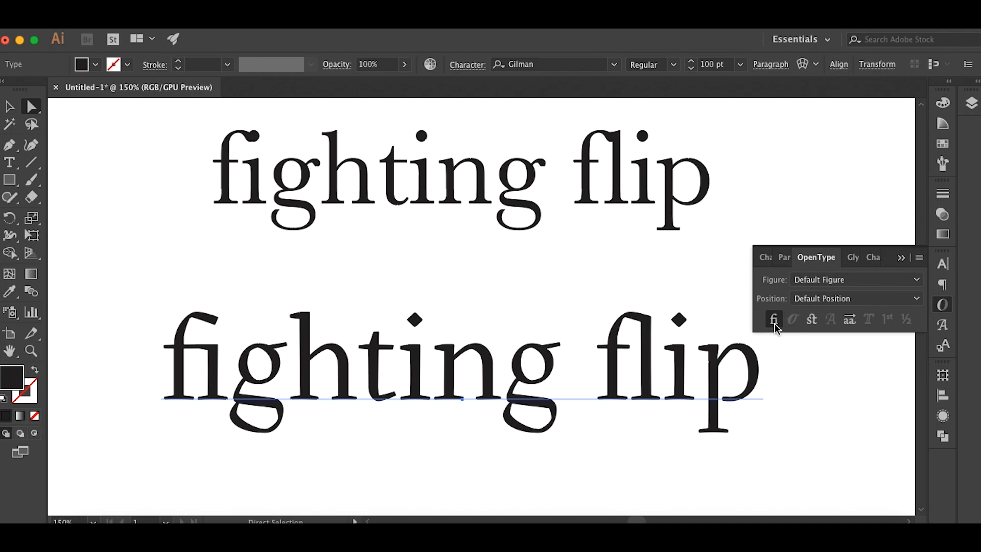
- Show the Character settings and switch to the rafting text in Uniform Rounded Condensed Bold 100 pt
{"action": "left_click", "coordinate": [774, 319]}
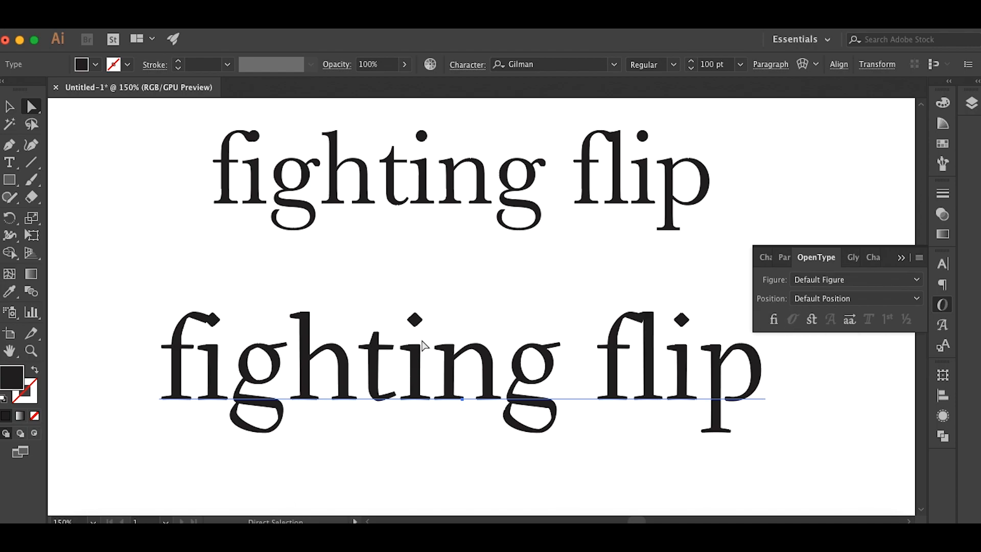
{"action": "left_click", "coordinate": [766, 258]}
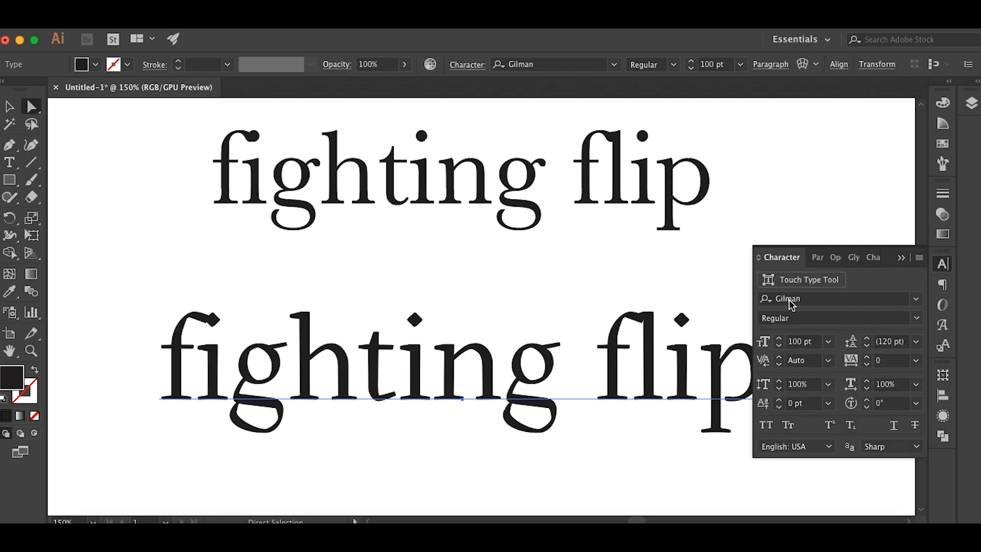
{"action": "mouse_move", "coordinate": [215, 346]}
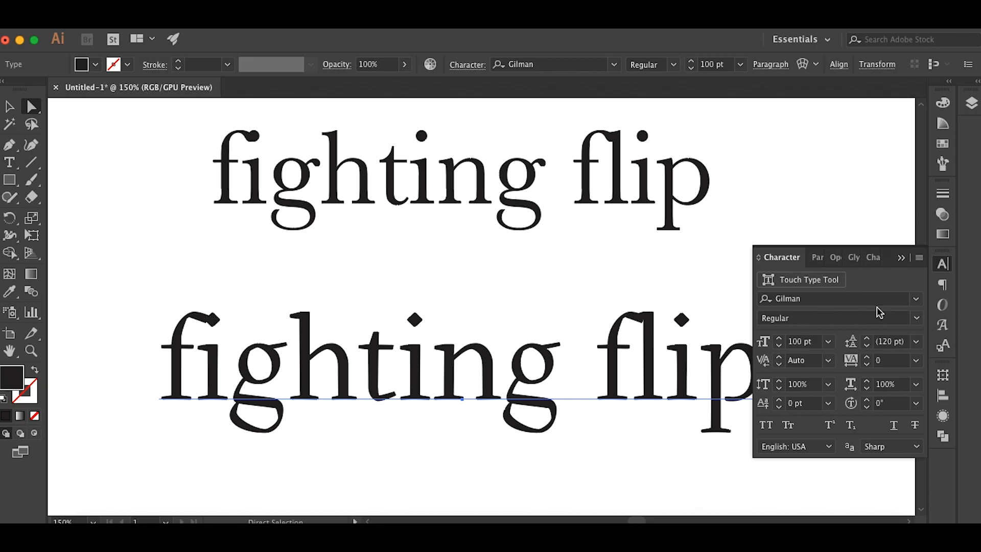
{"action": "left_click", "coordinate": [835, 257]}
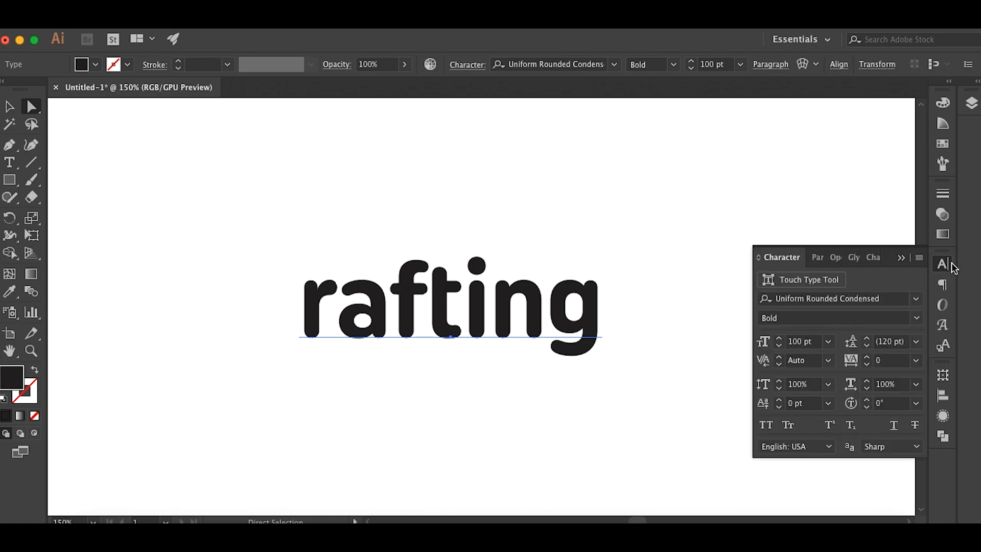
- Select the rafting text, remove a stray t, and enable Standard Ligatures in OpenType
{"action": "left_click", "coordinate": [651, 289]}
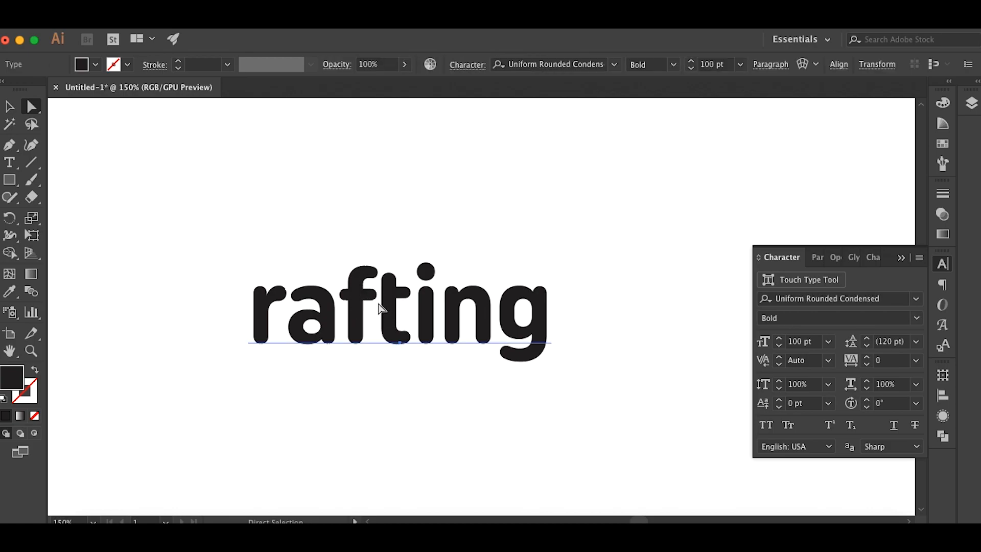
{"action": "type", "text": "t"}
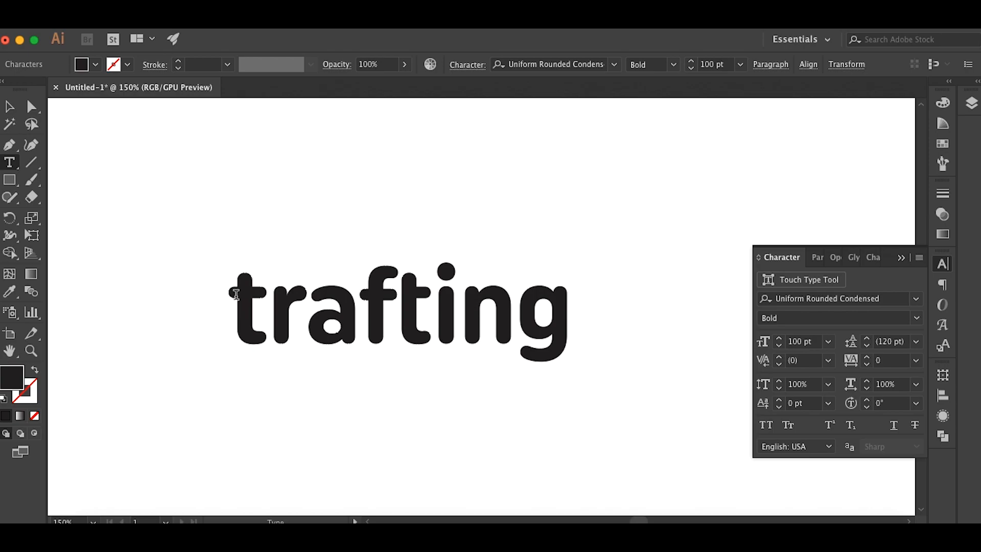
{"action": "key", "text": "Backspace"}
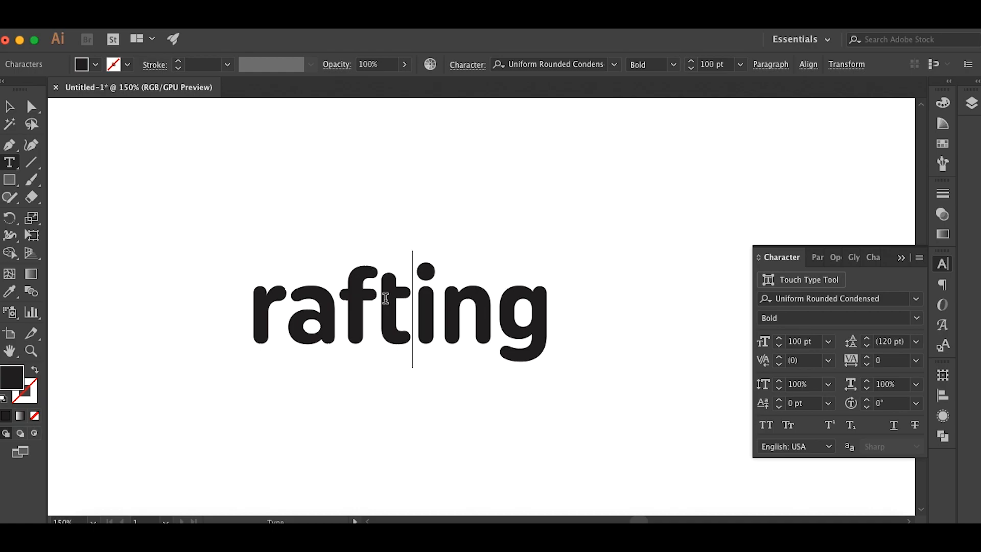
{"action": "left_click", "coordinate": [32, 107]}
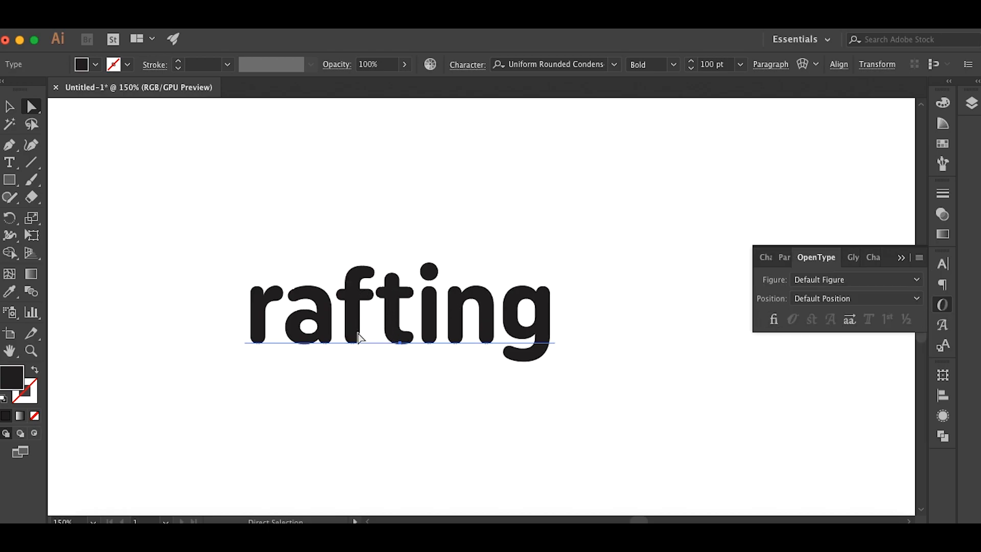
{"action": "mouse_move", "coordinate": [382, 348]}
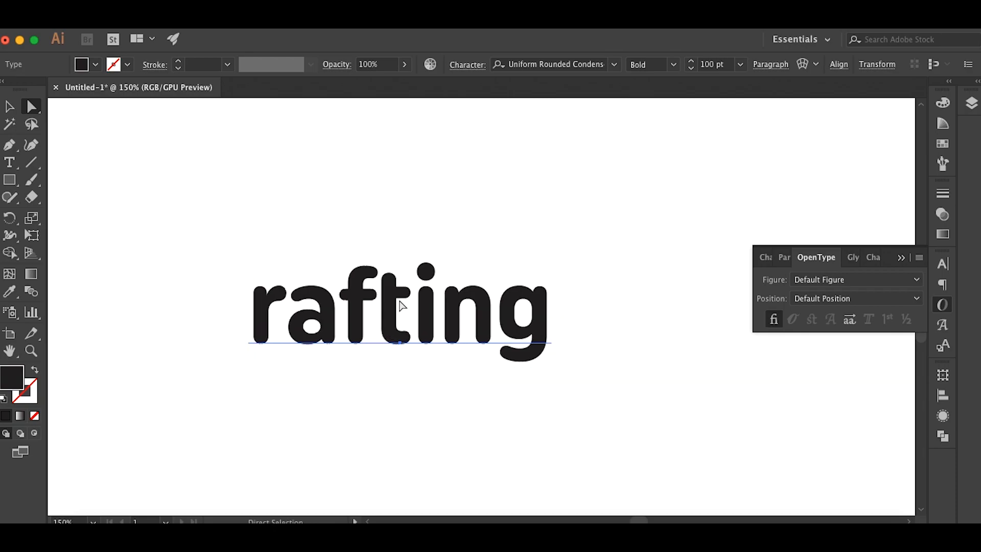
{"action": "mouse_move", "coordinate": [363, 318]}
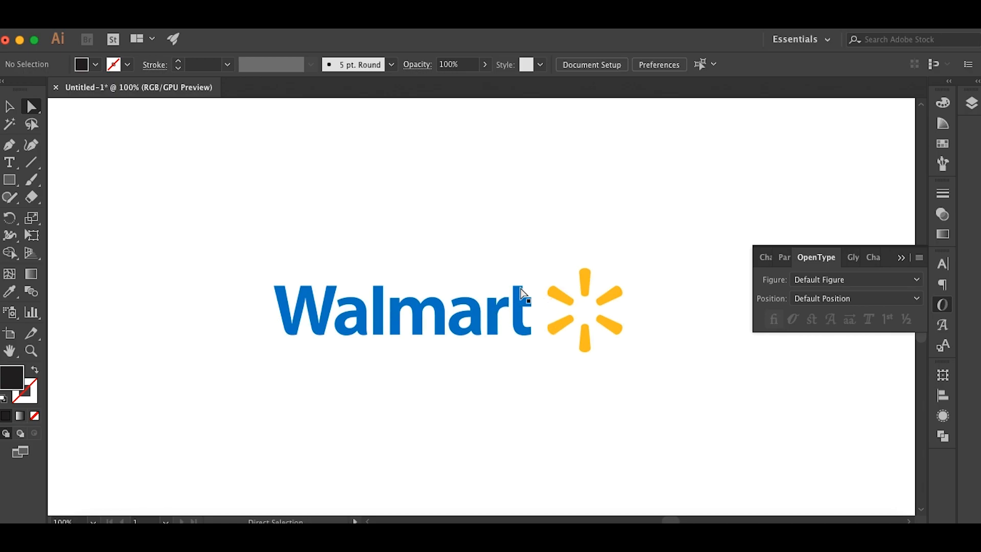
{"action": "mouse_move", "coordinate": [509, 306]}
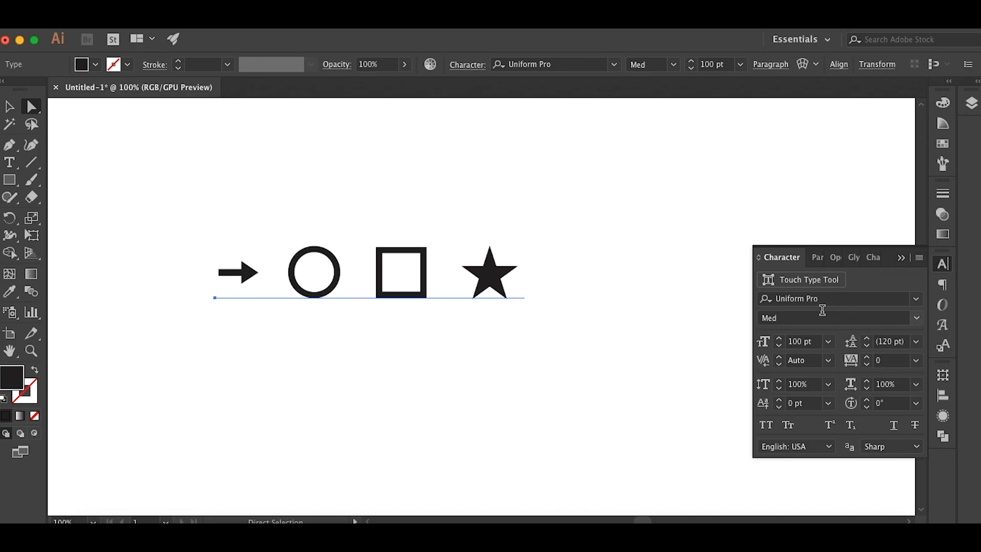
{"action": "mouse_move", "coordinate": [338, 349]}
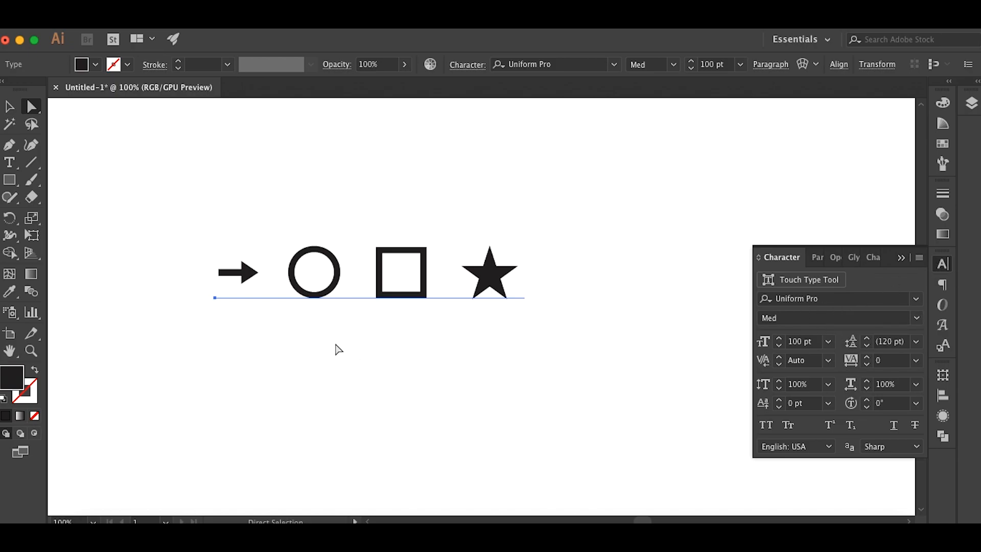
{"action": "mouse_move", "coordinate": [345, 265]}
{"action": "type", "text": "U"}
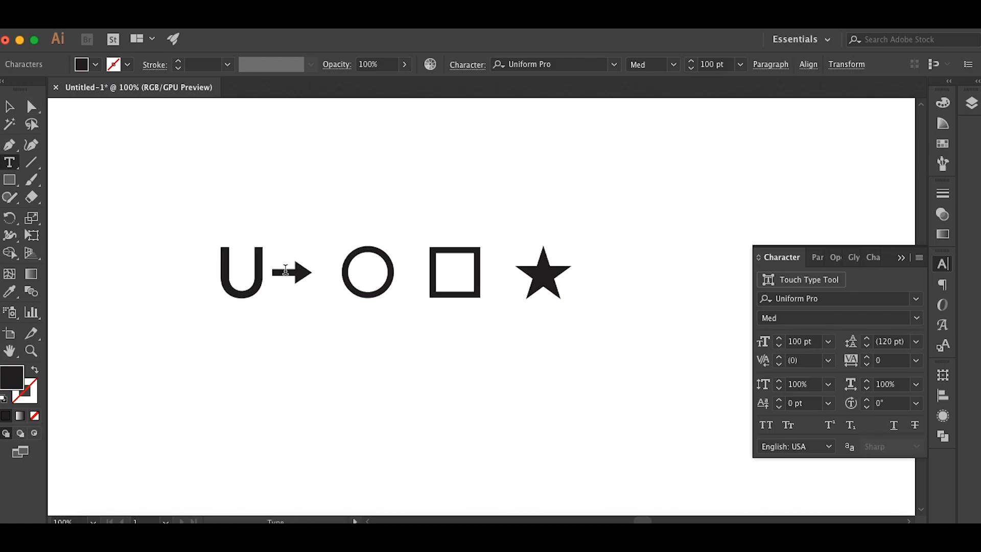
- Complete the word 'Uniform' before 'Pro' to form the Uniform Pro heading line
{"action": "type", "text": "niform Pro"}
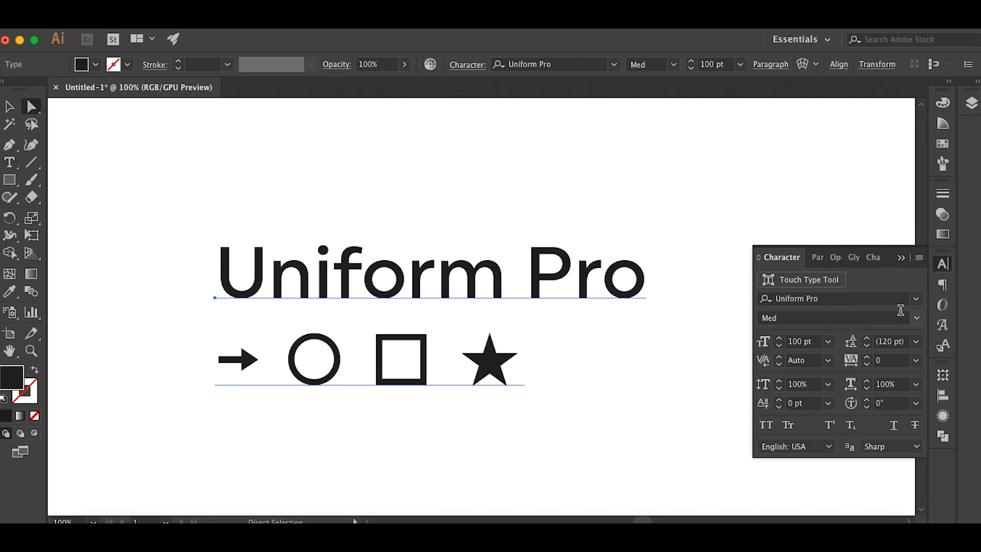
- Place the cursor after the star and add an opening parenthesis to start a new ligature symbol
{"action": "left_click", "coordinate": [816, 257]}
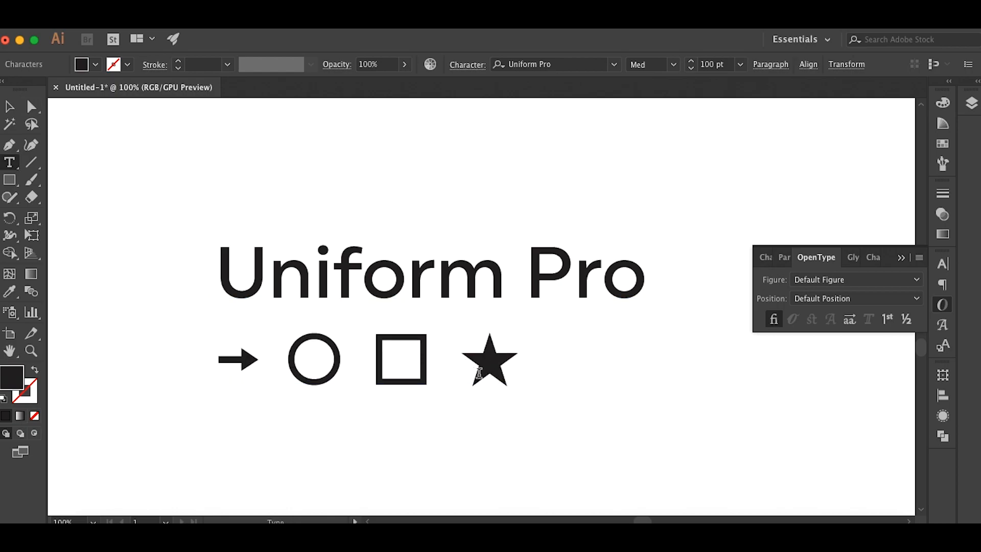
{"action": "type", "text": "("}
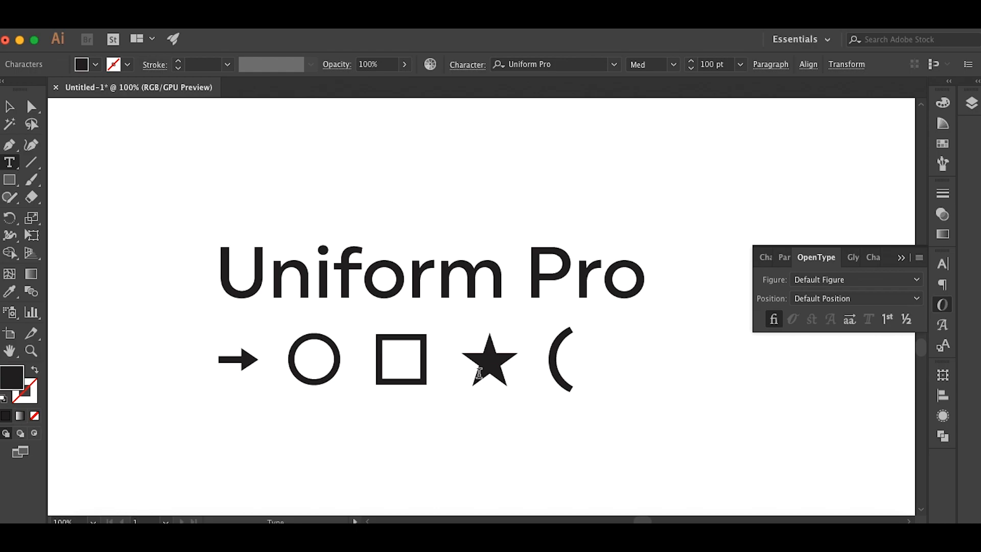